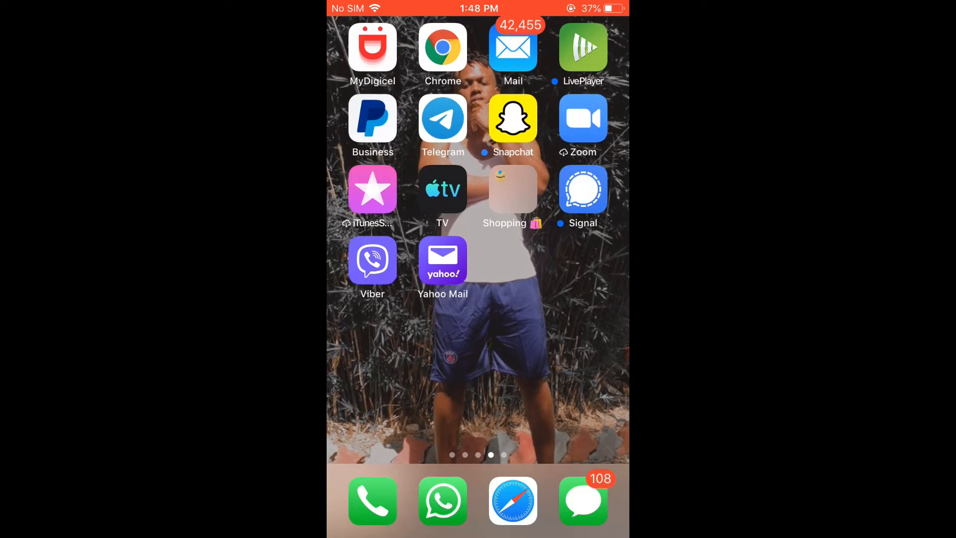
# Launch Viber and go to Settings through the More tab.
pyautogui.click(583, 189)
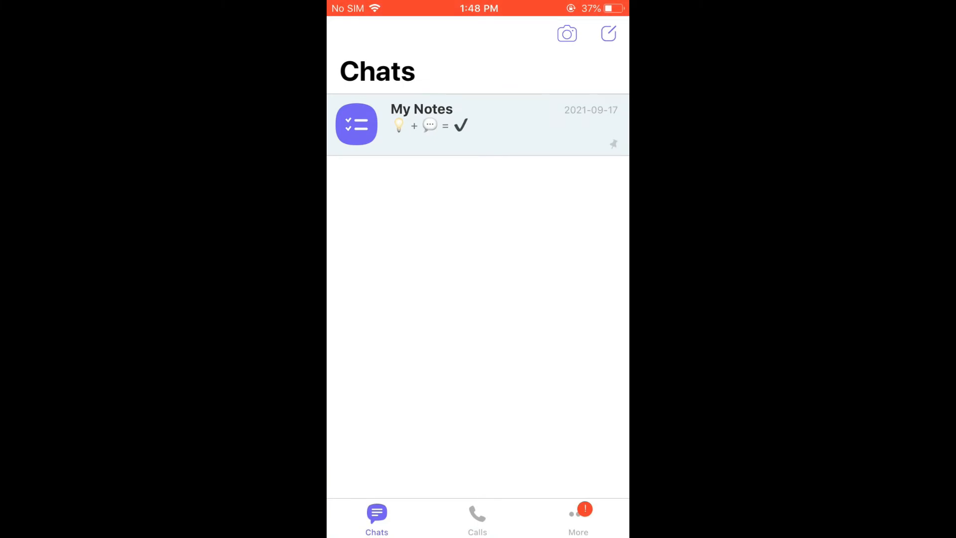
pyautogui.click(575, 518)
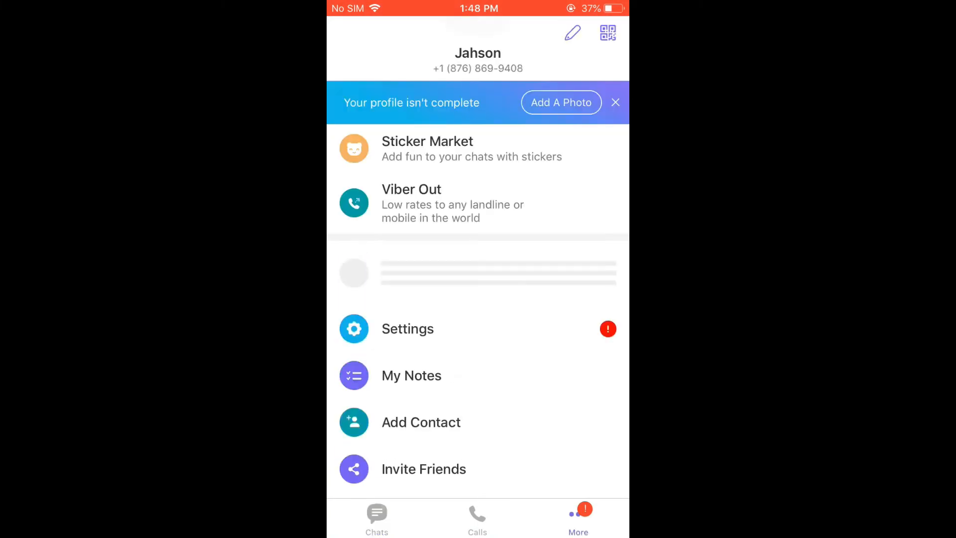
pyautogui.click(407, 328)
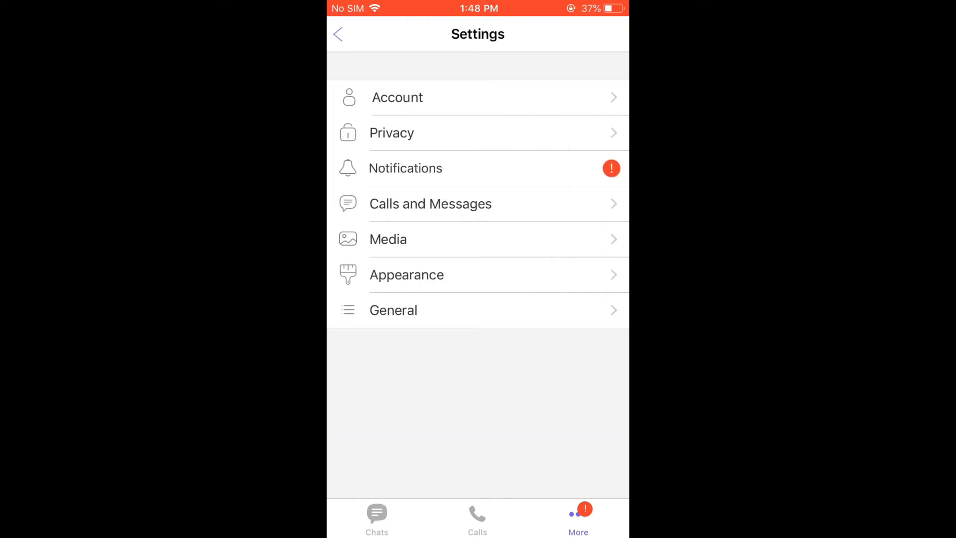
# Browse the default chat Backgrounds gallery in Appearance, leaving the beach scene unchanged.
pyautogui.click(406, 275)
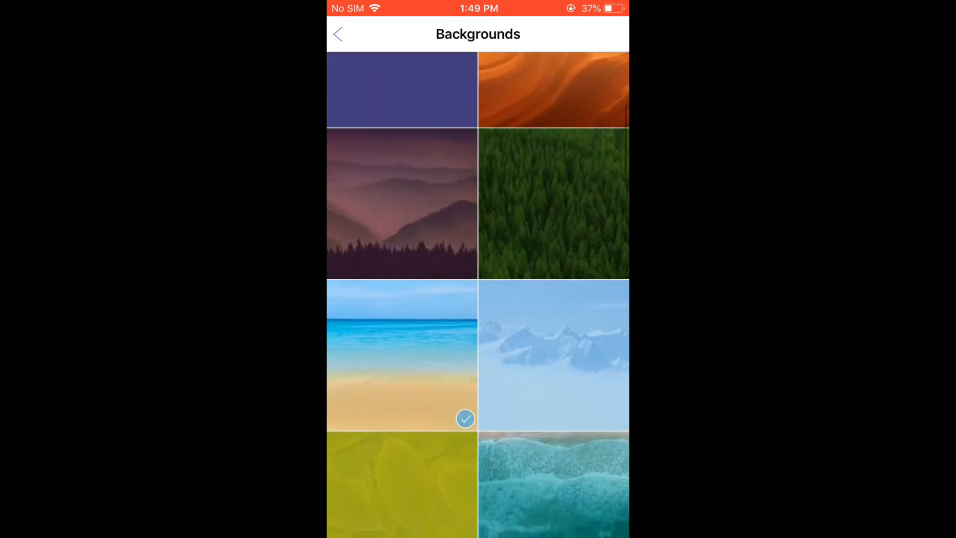
pyautogui.scroll(-3)
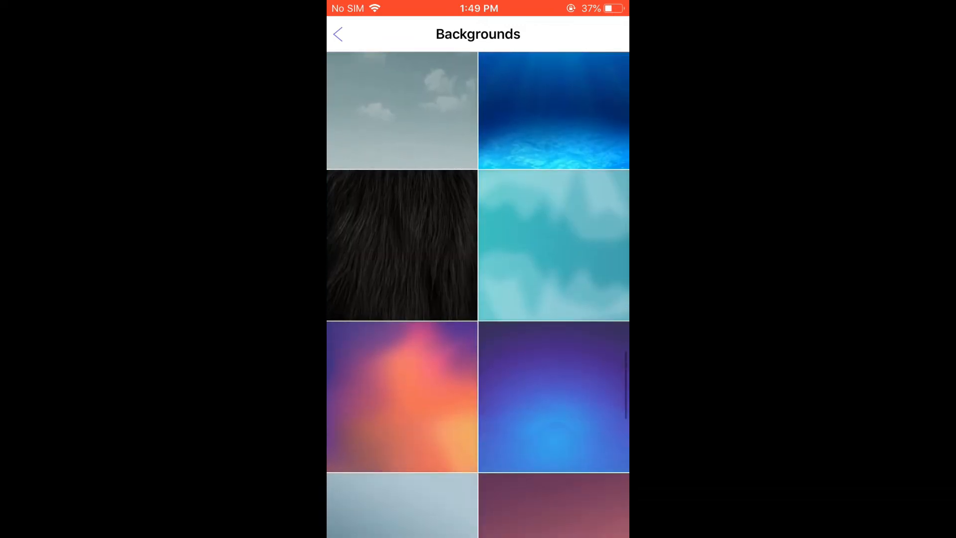
pyautogui.scroll(-3)
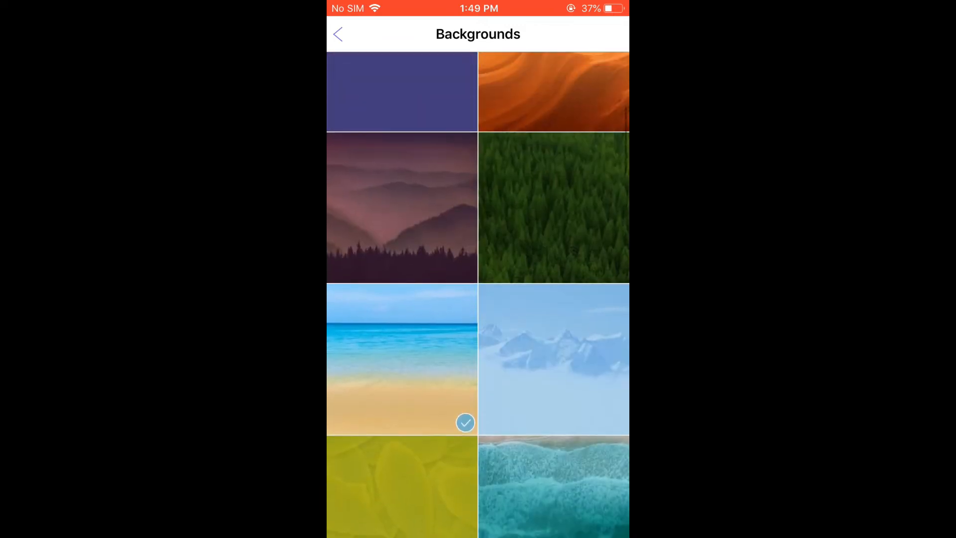
pyautogui.click(339, 34)
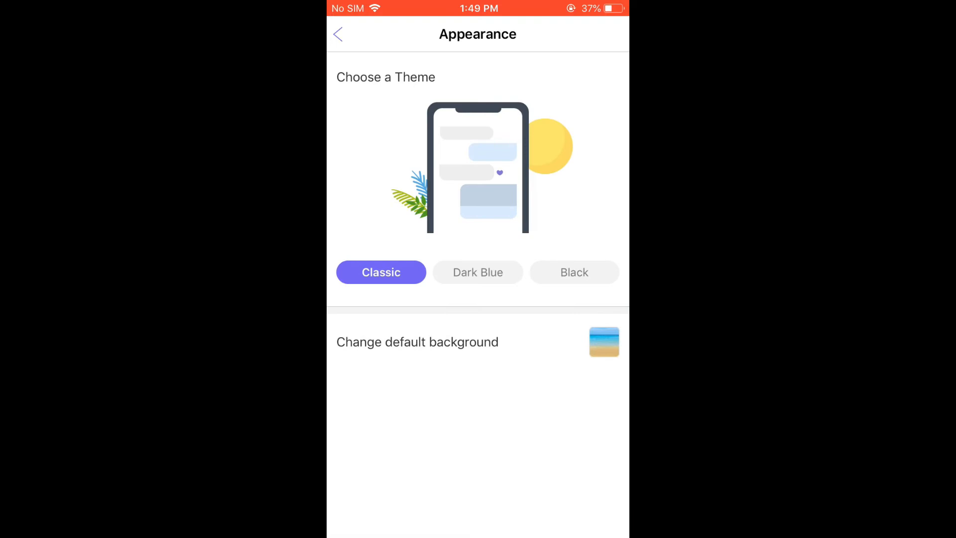
# Open the My Notes chat's options to reach its Background choices.
pyautogui.click(341, 34)
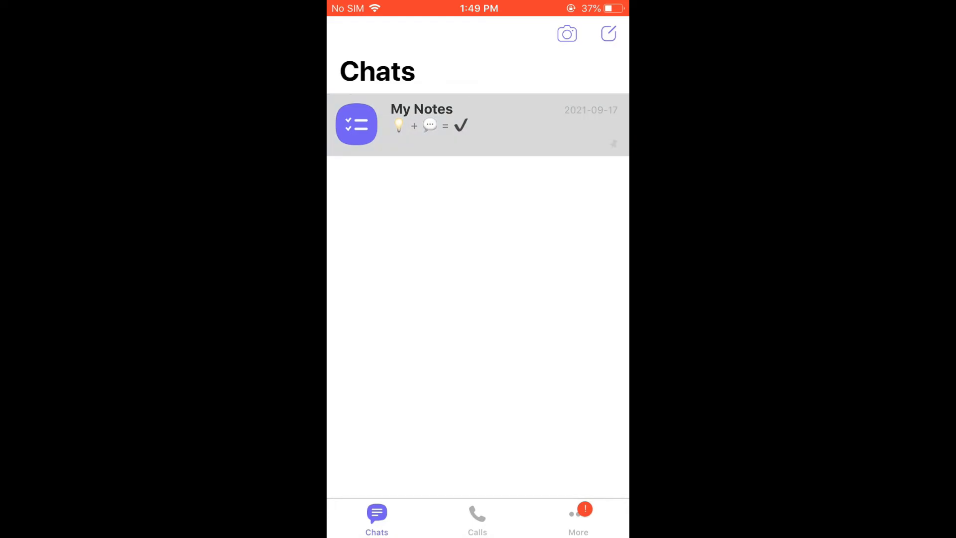
pyautogui.click(447, 124)
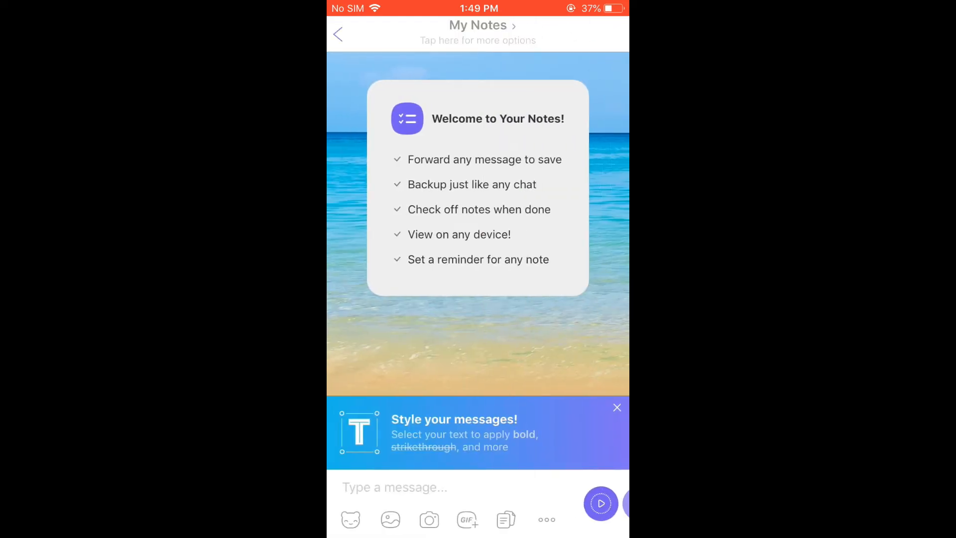
pyautogui.click(478, 32)
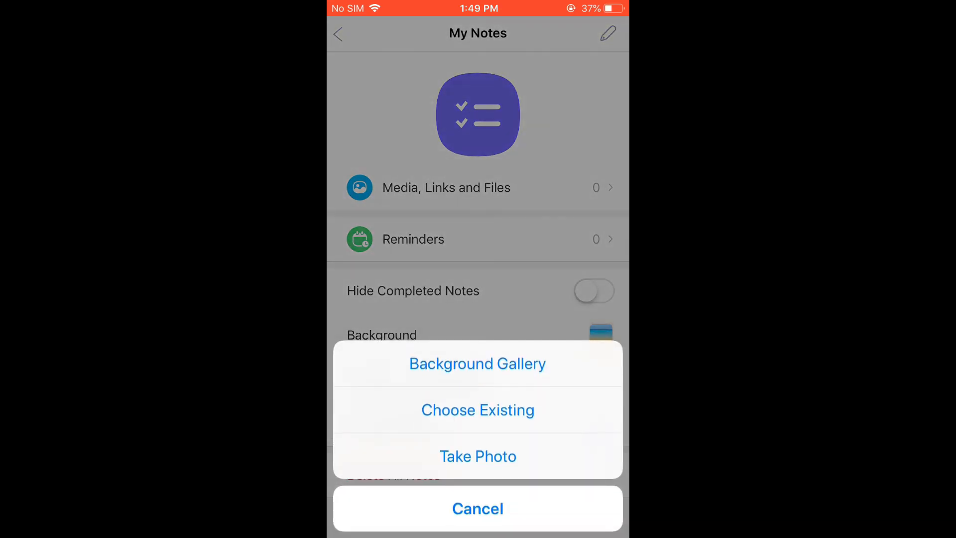
# Choose the street photo from the library as the My Notes background and return to the chat.
pyautogui.click(478, 509)
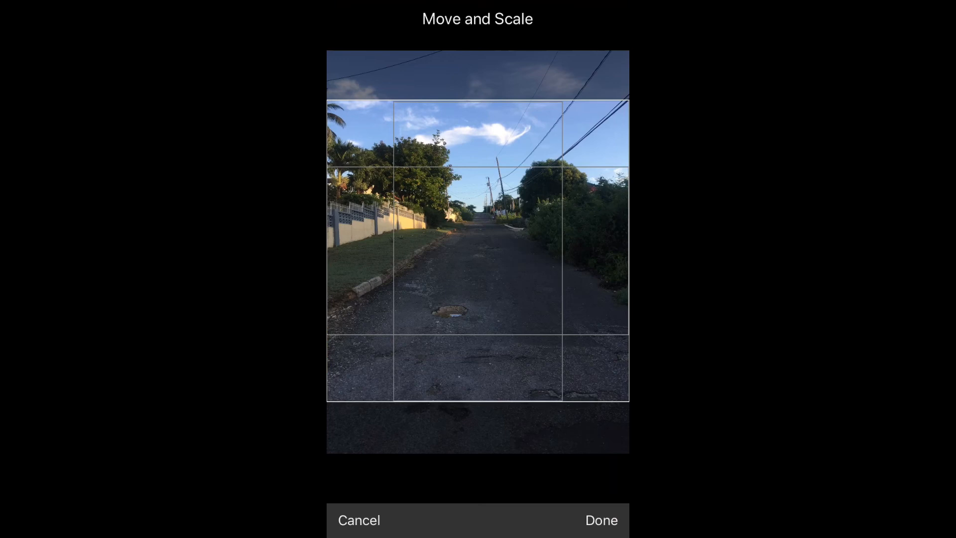
pyautogui.click(601, 520)
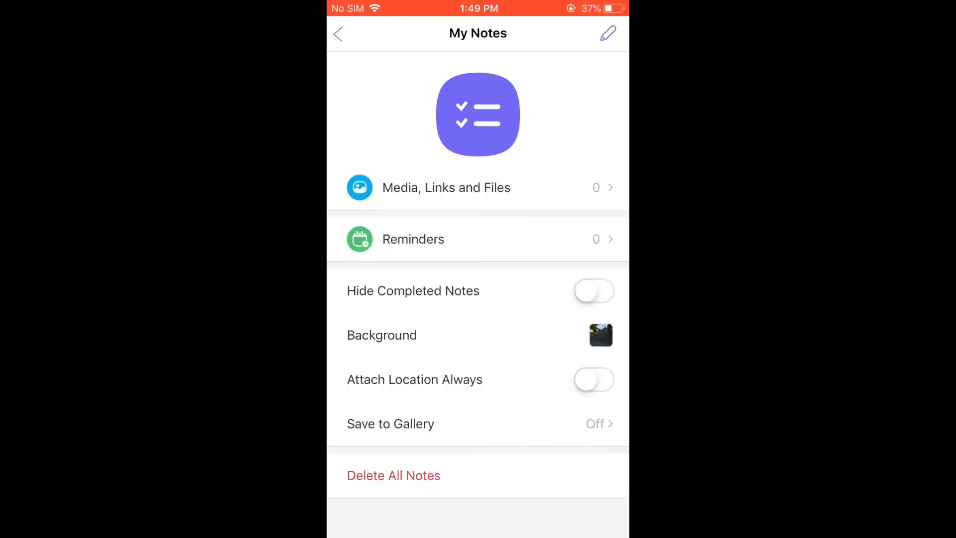
pyautogui.click(338, 34)
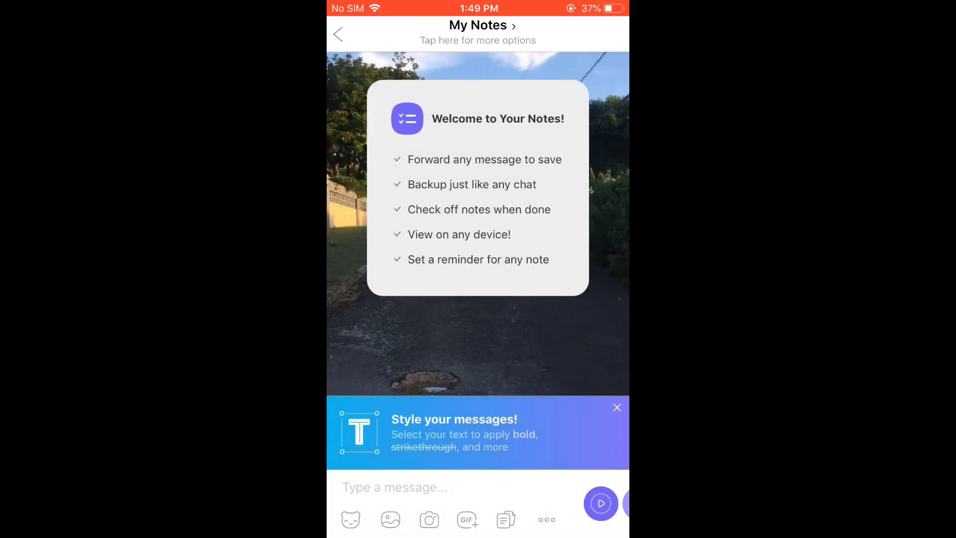